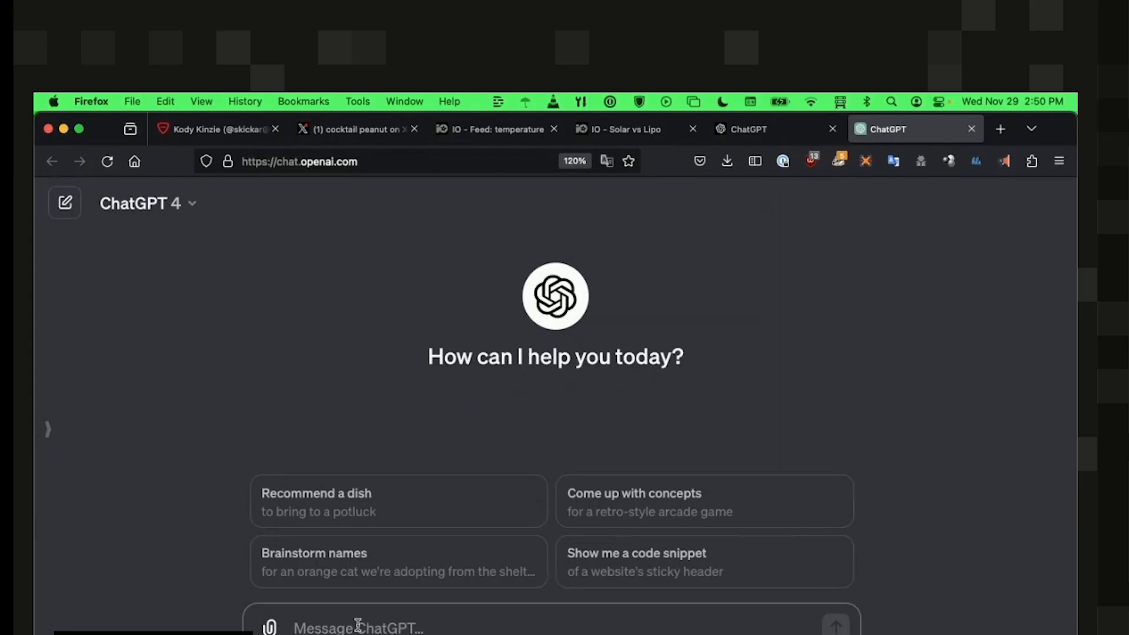
Write a prompt asking for Python code making 300 random numbers between 1-20 and reporting the most frequent
type("Writ")
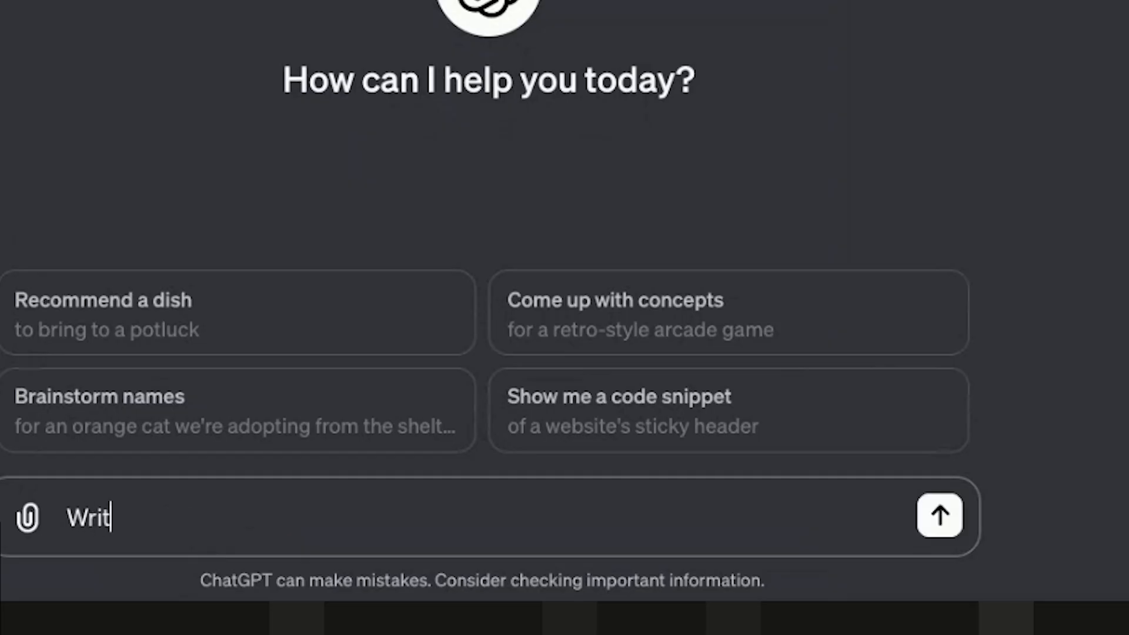
type("e a pi")
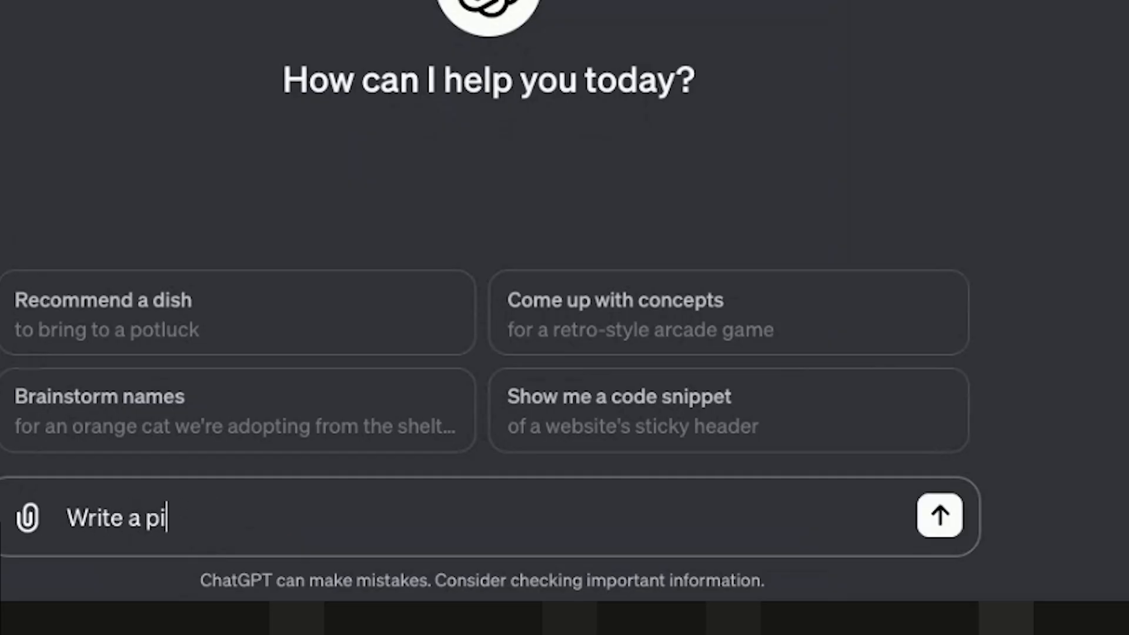
type("ece of python co")
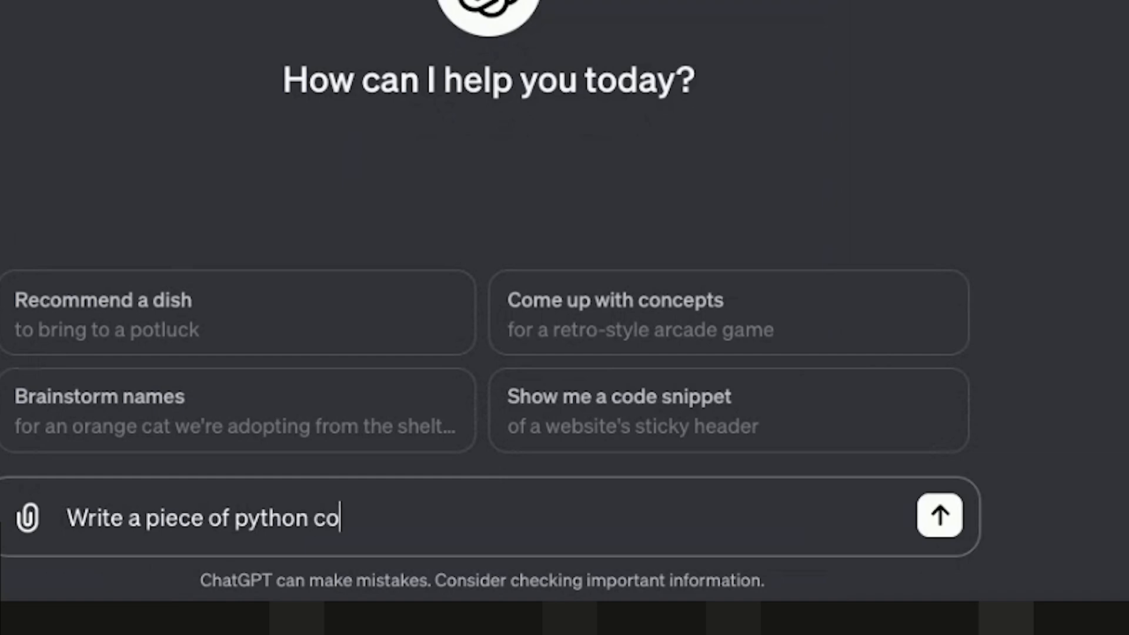
type("de to make 300")
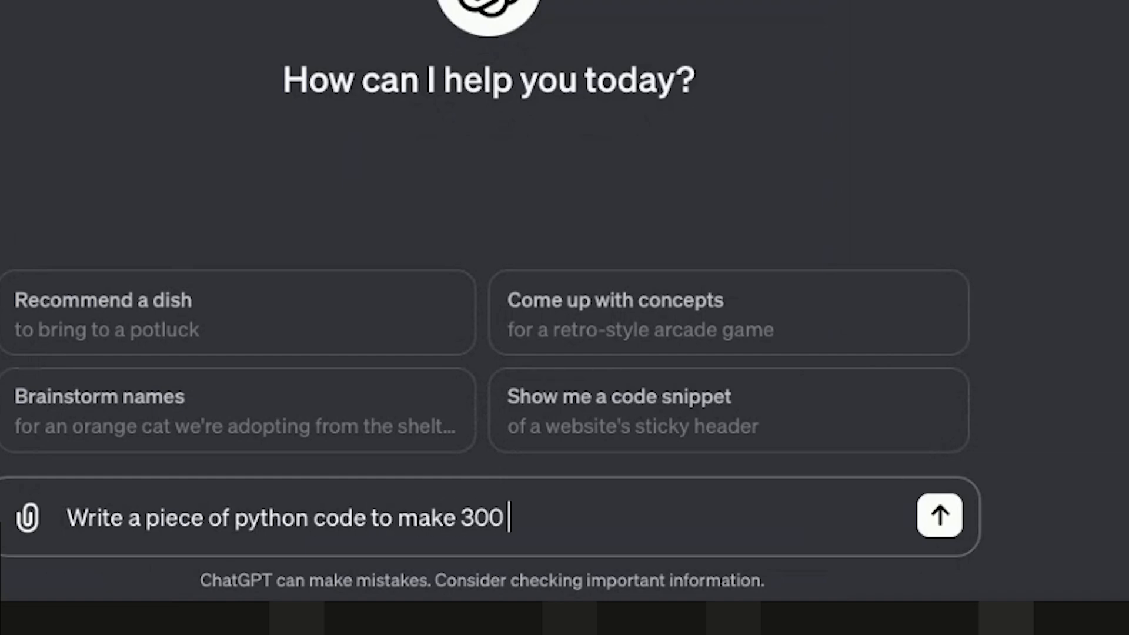
type("random numbers, and then tell")
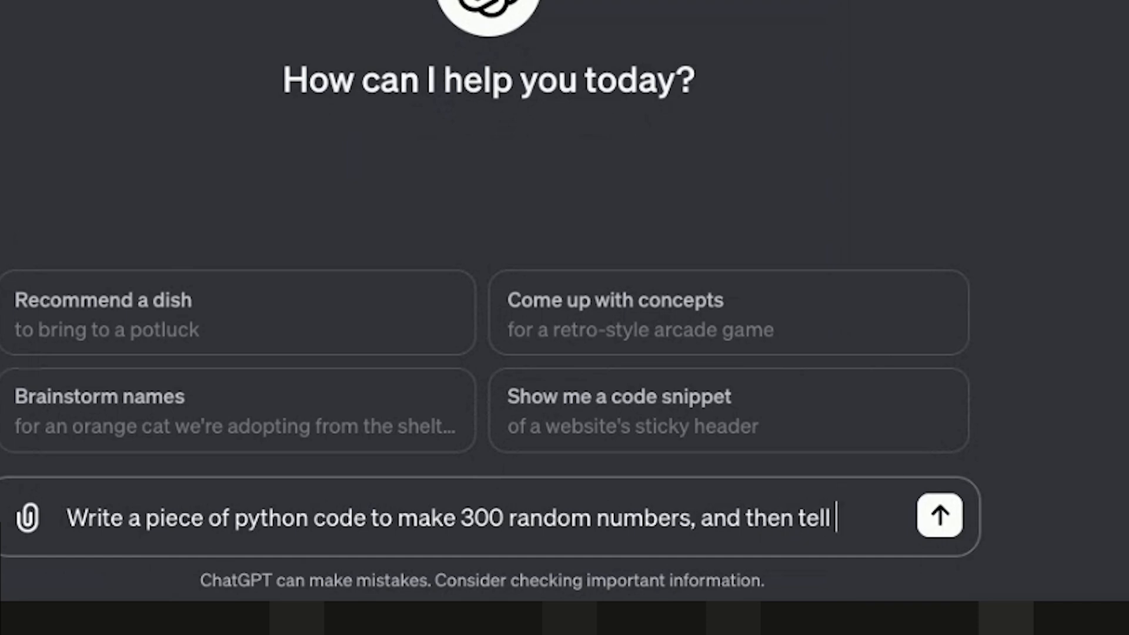
type("me which number")
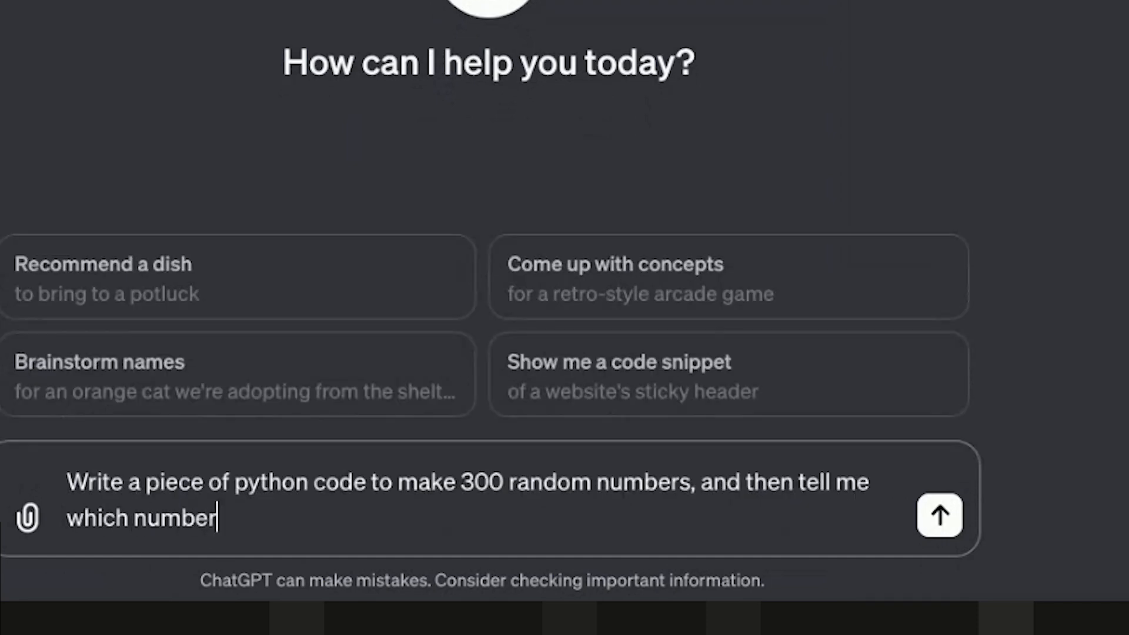
type("s come up the most often")
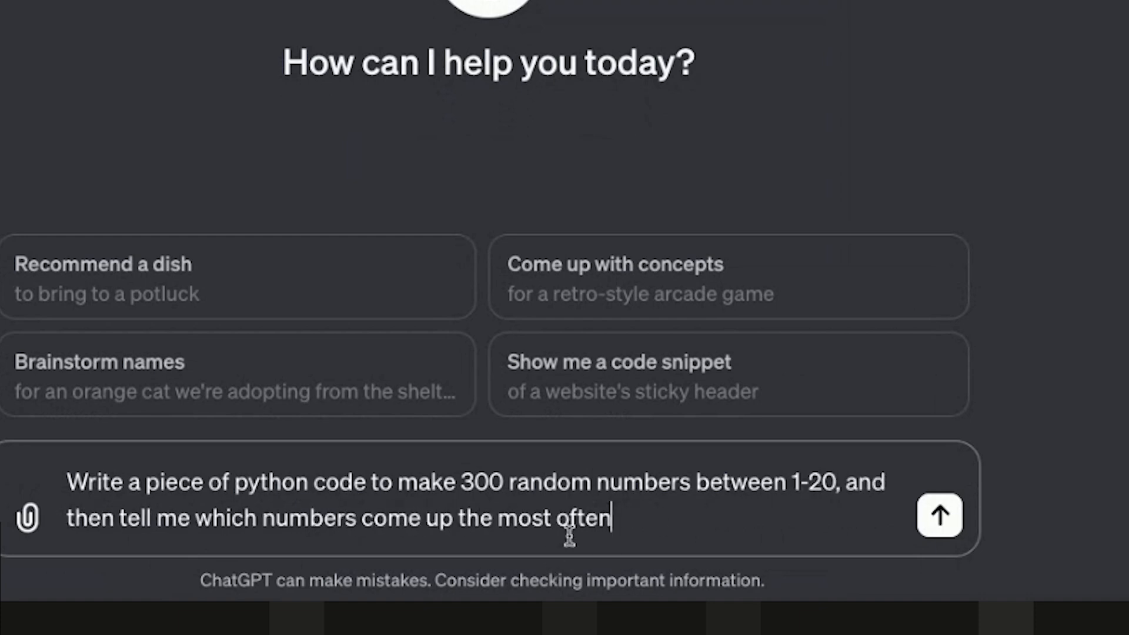
Send the request and review the returned code and ranking, led by number 2 appearing 22 times
left_click(939, 515)
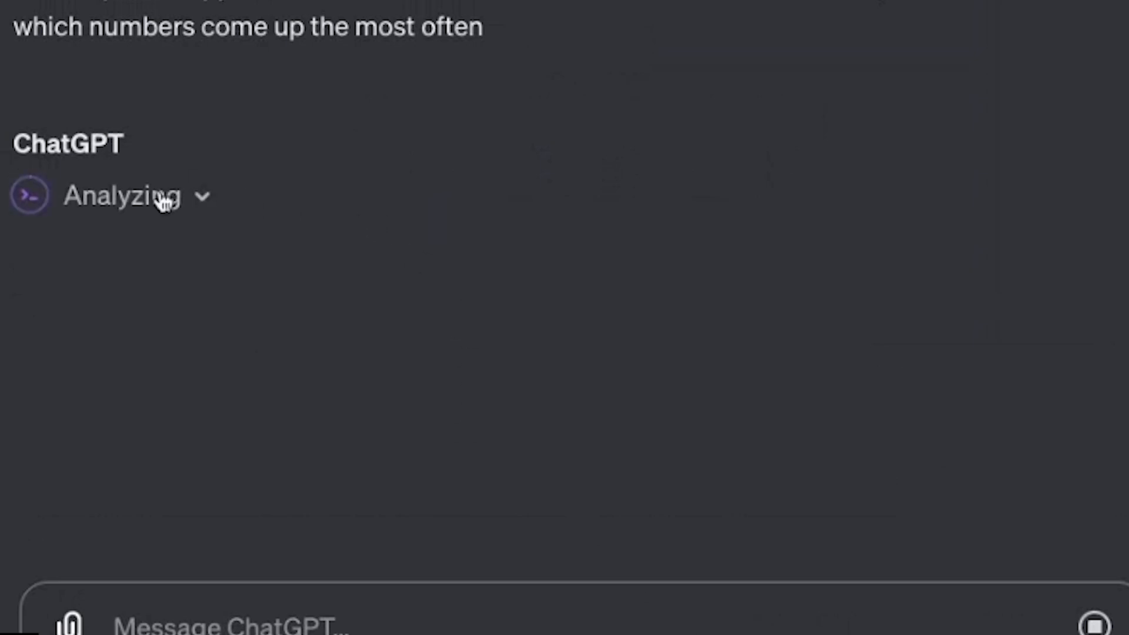
scroll("down", 3)
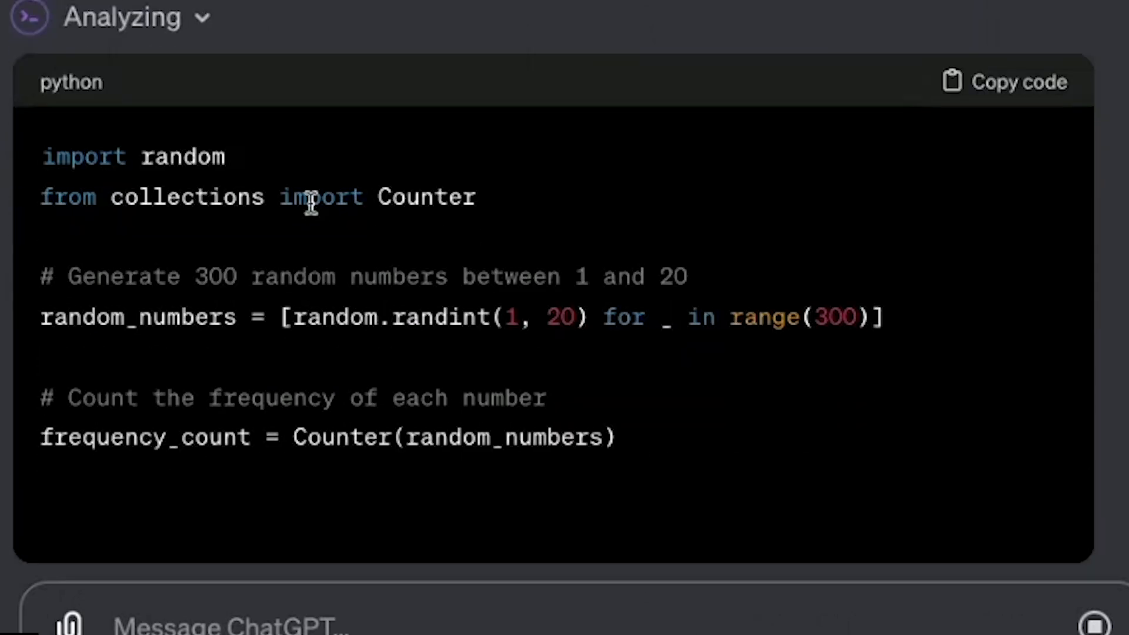
scroll("down", 3)
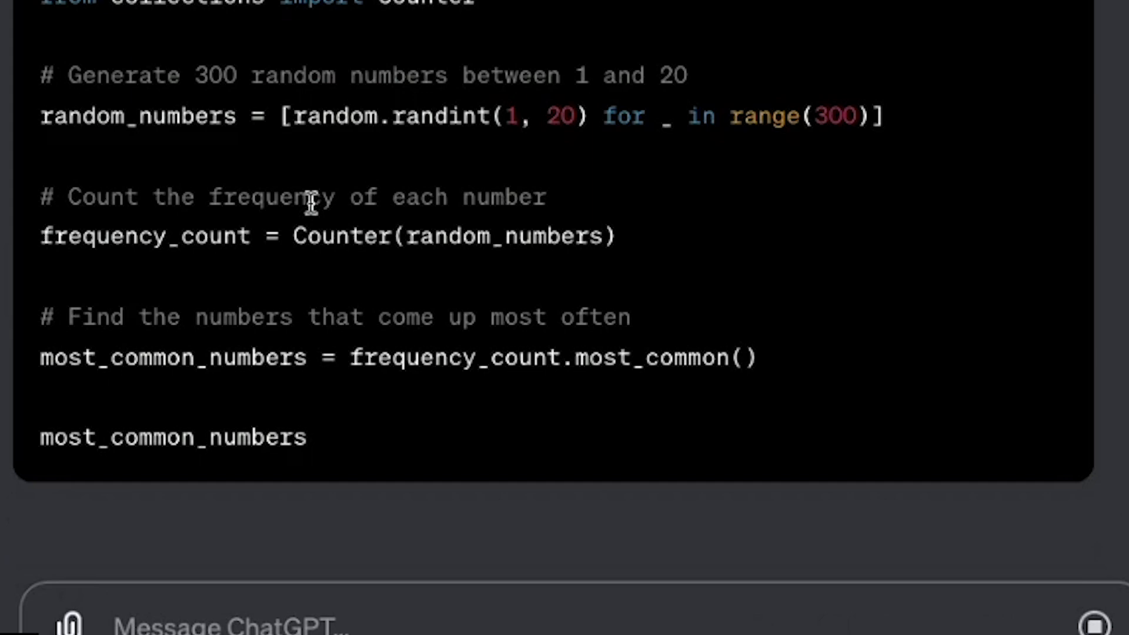
scroll("down", 3)
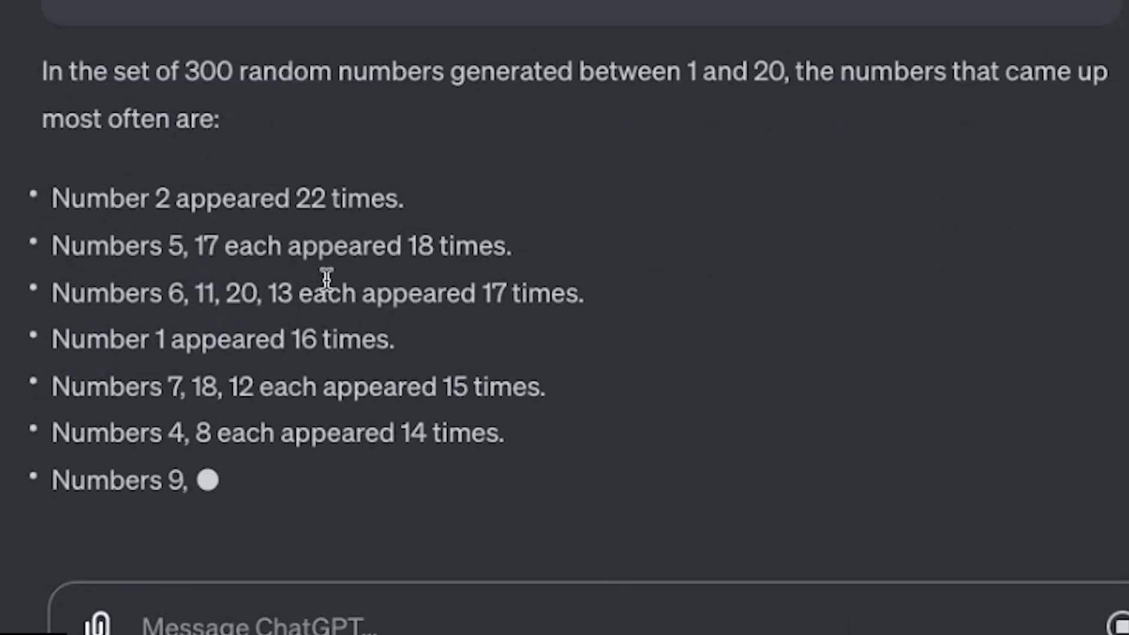
scroll("up", 3)
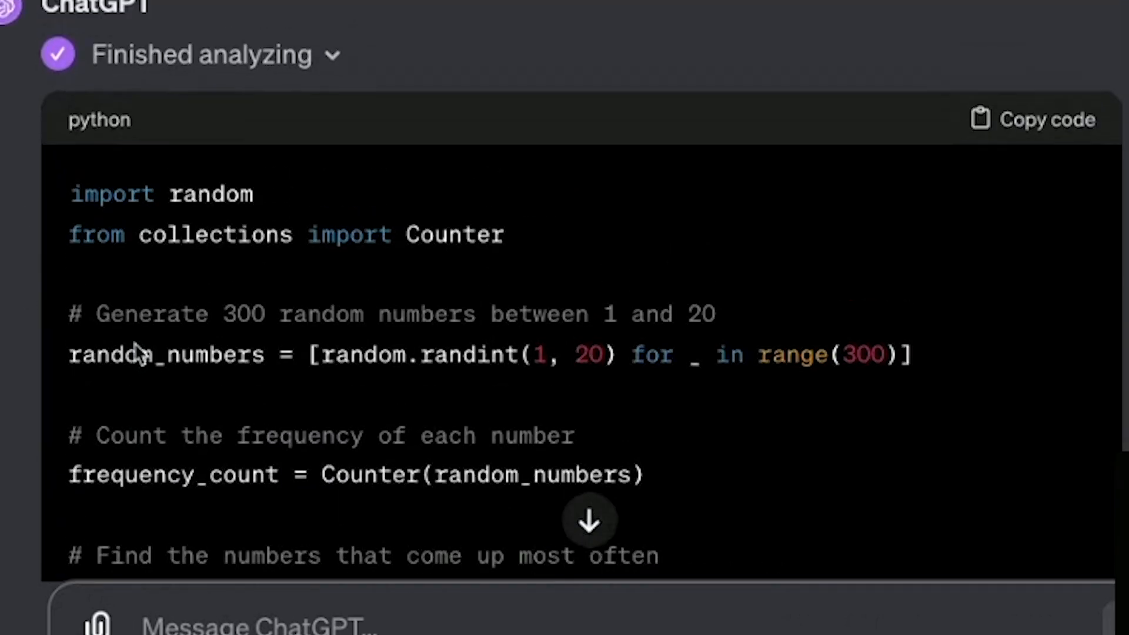
scroll("up", 3)
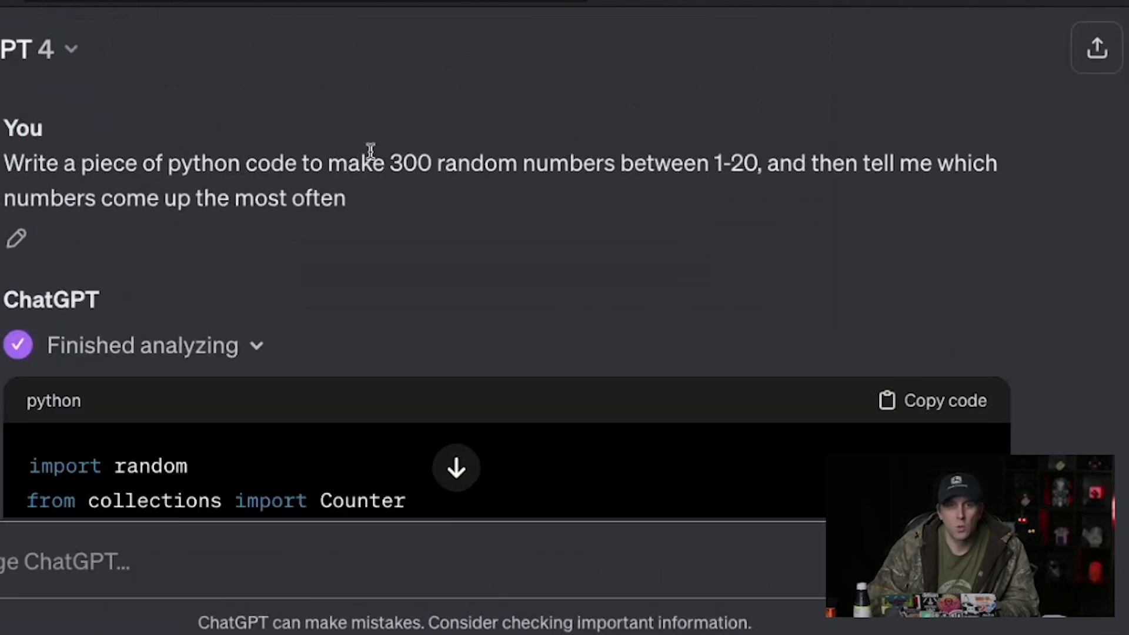
scroll("down", 3)
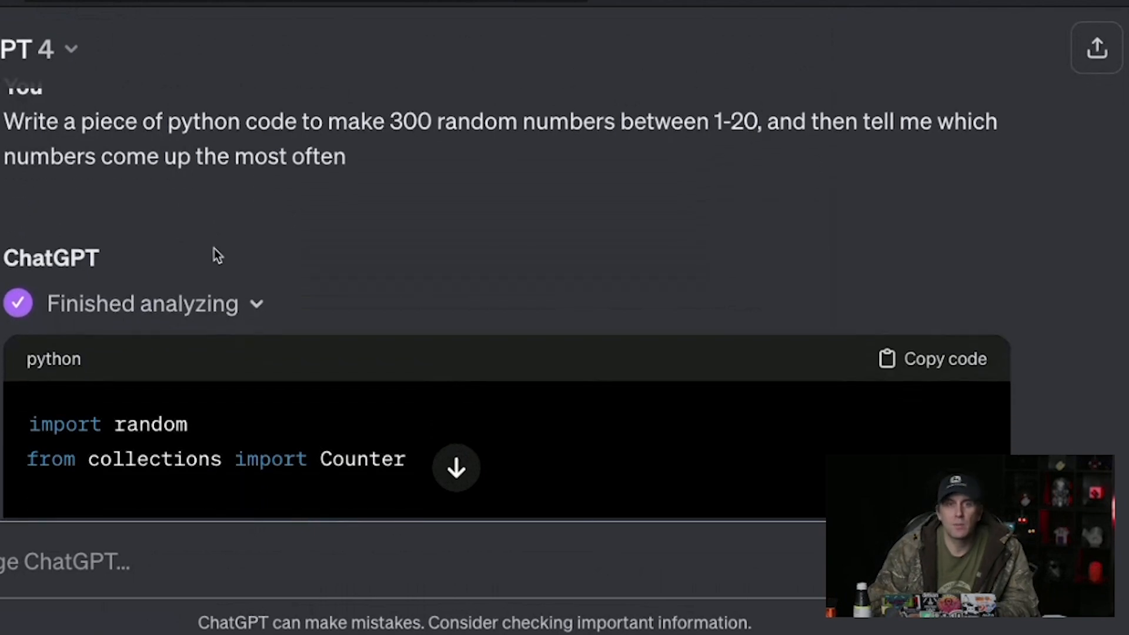
scroll("up", 3)
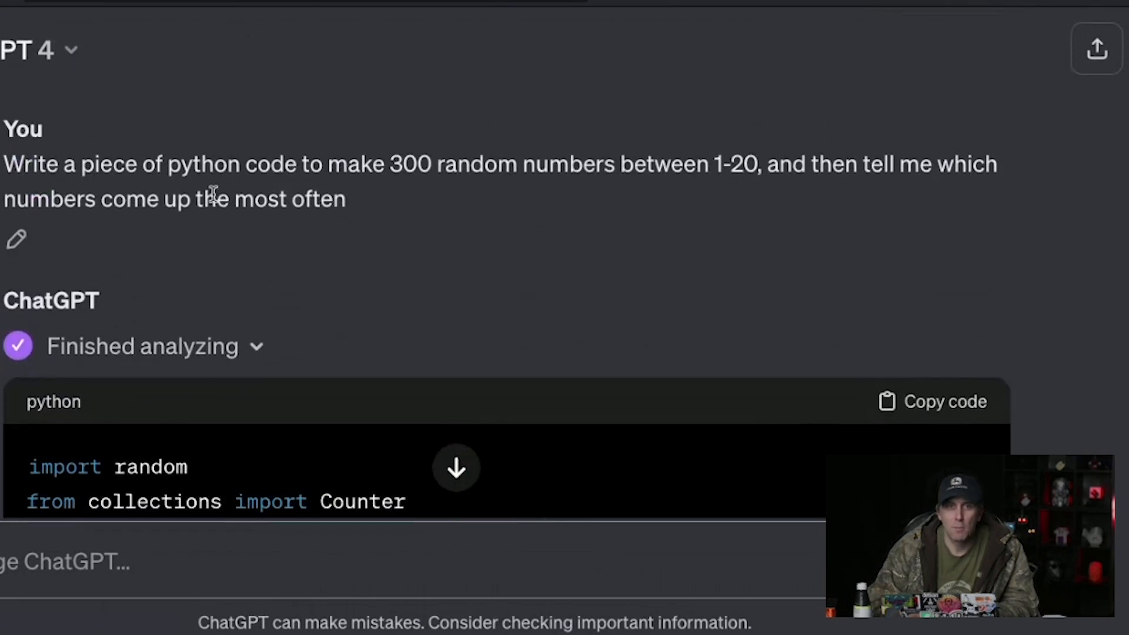
left_click_drag(4, 164, 346, 199)
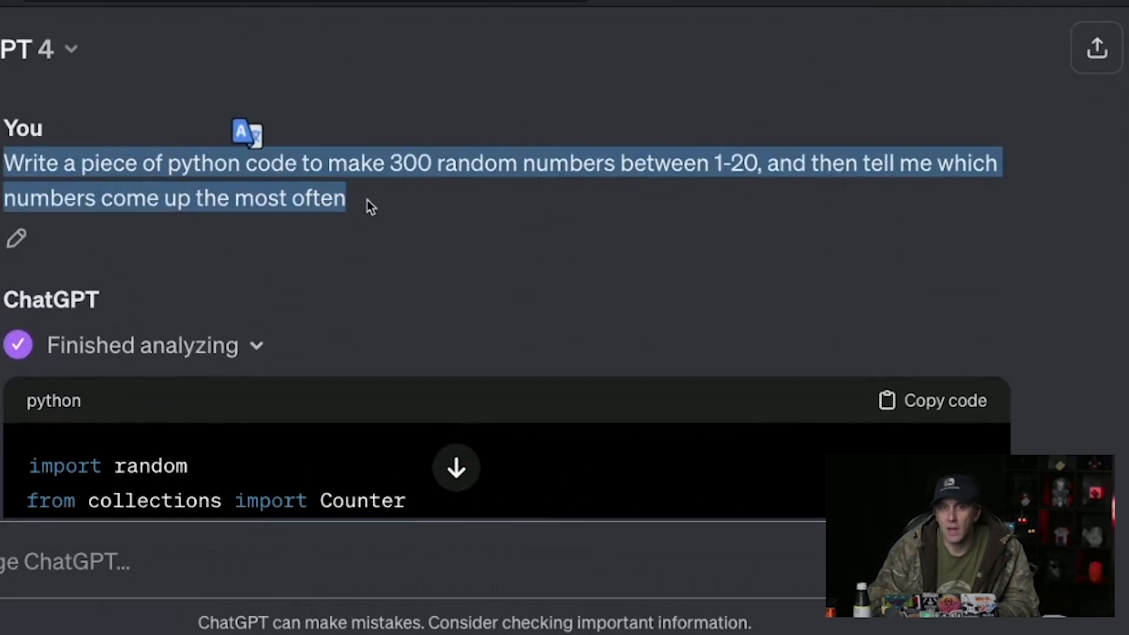
scroll("down", 3)
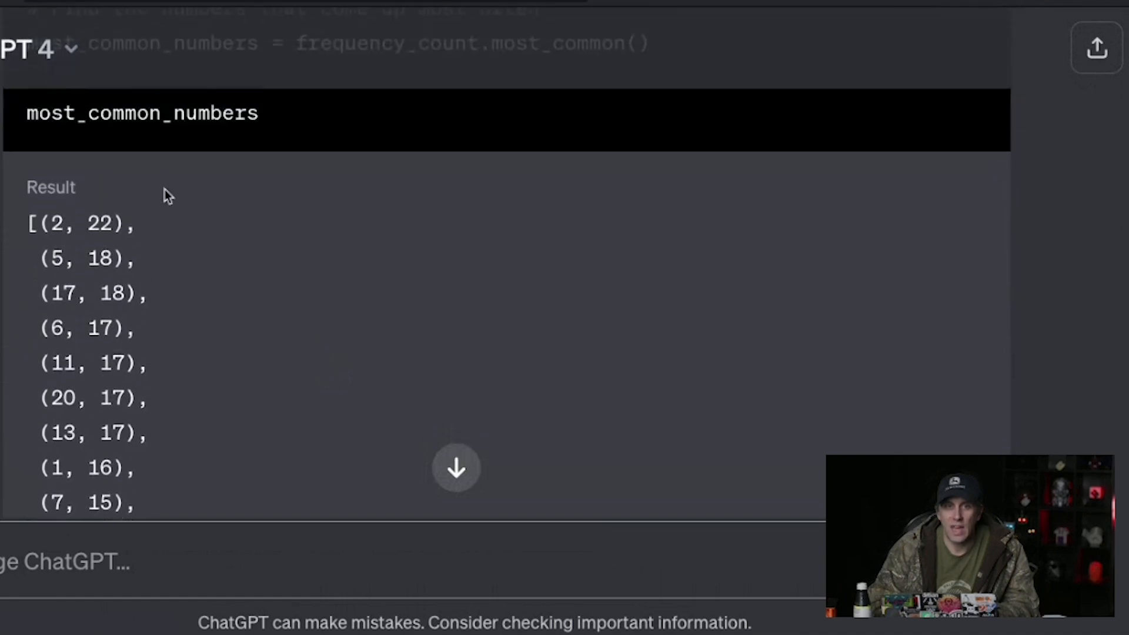
scroll("down", 3)
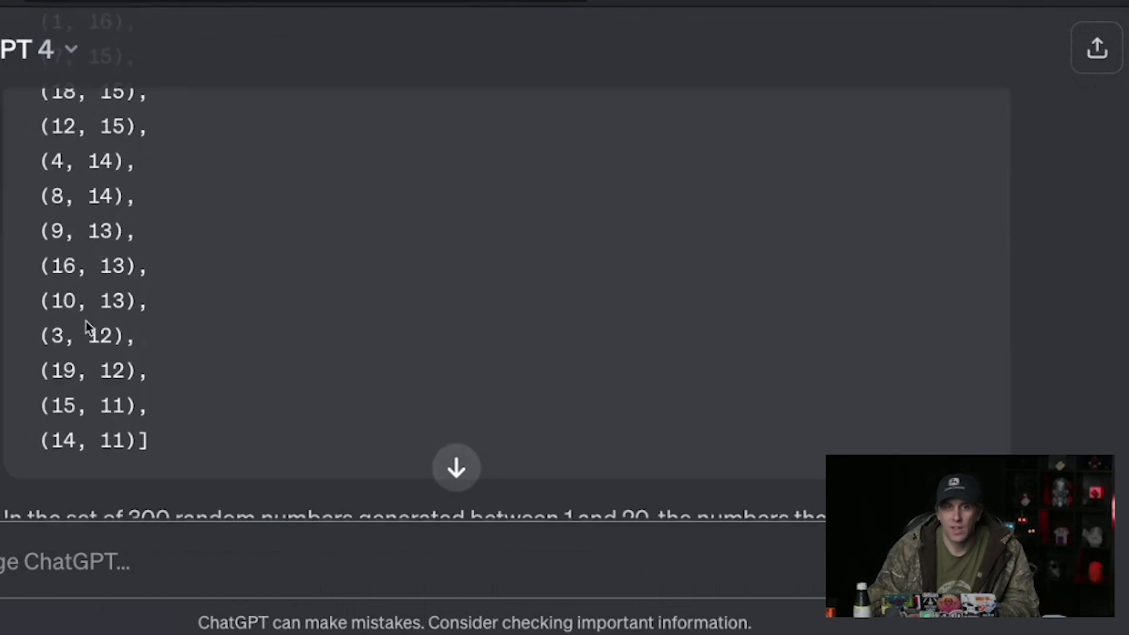
scroll("down", 3)
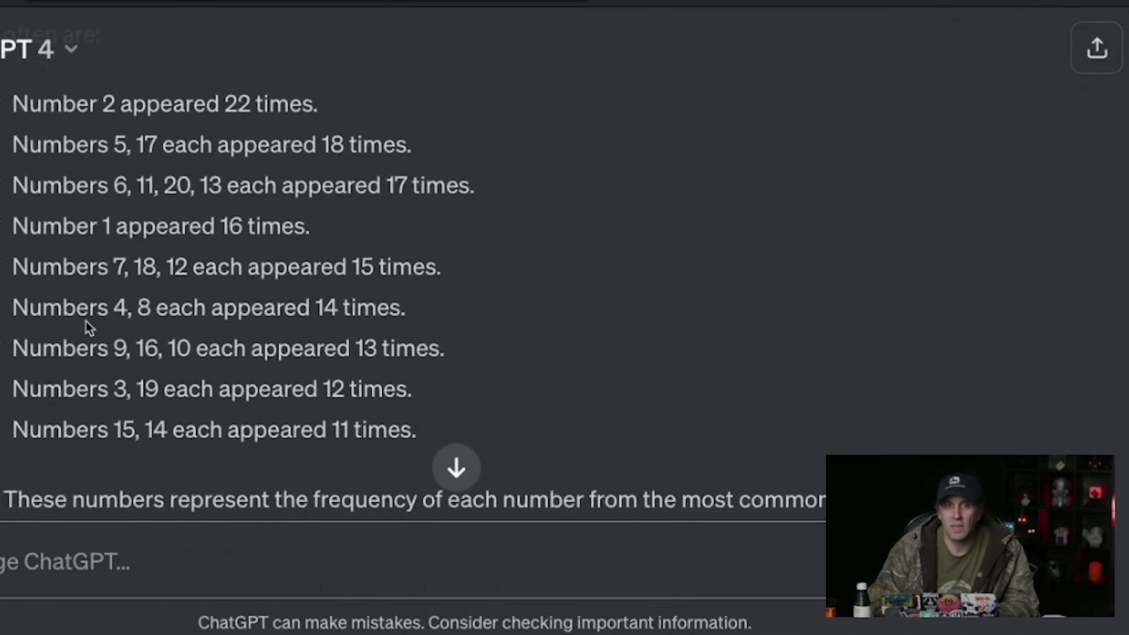
scroll("down", 3)
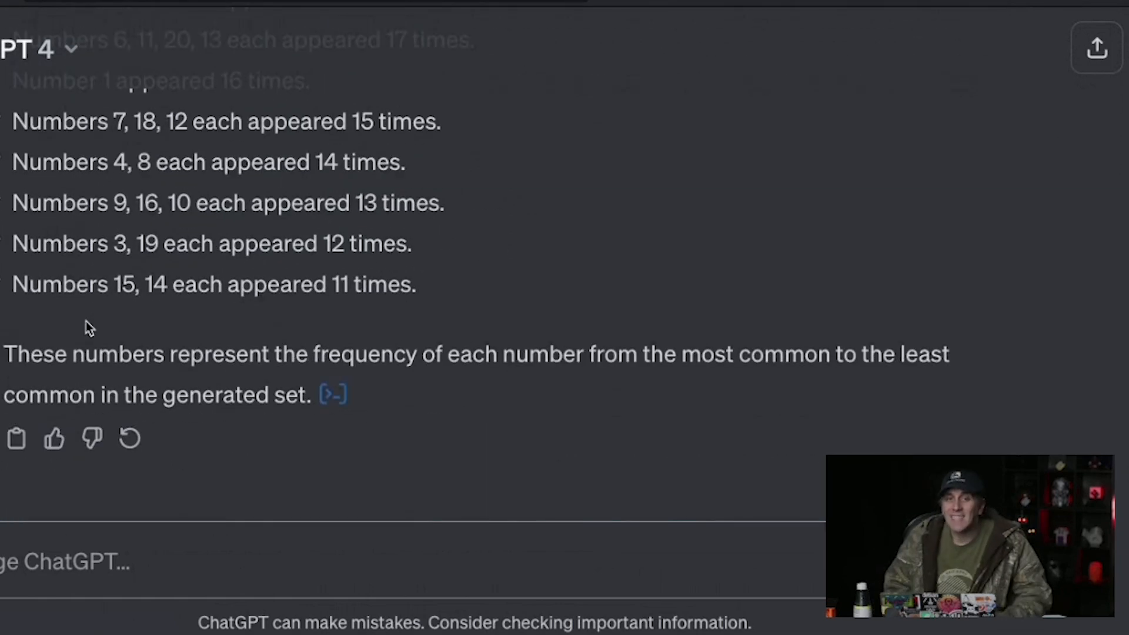